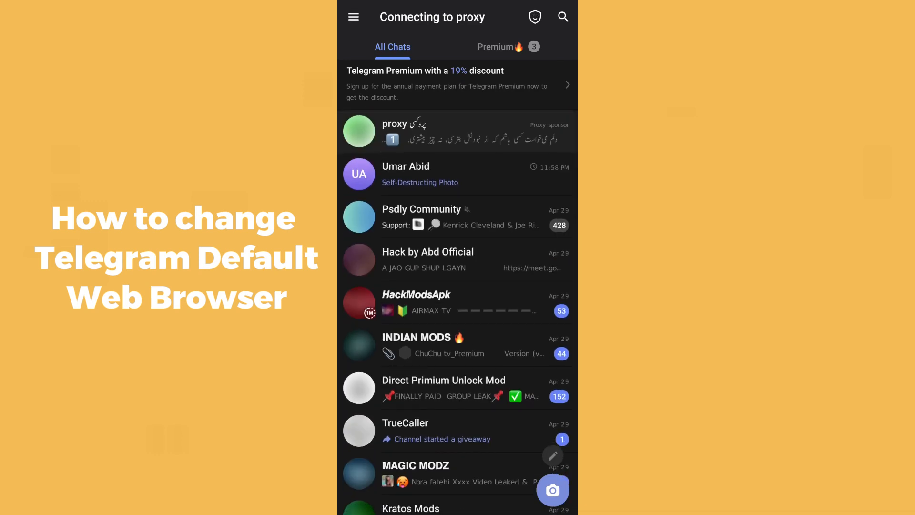
Reach the Settings page through the side navigation menu and move down its category list.
{"action": "left_click", "coordinate": [534, 16]}
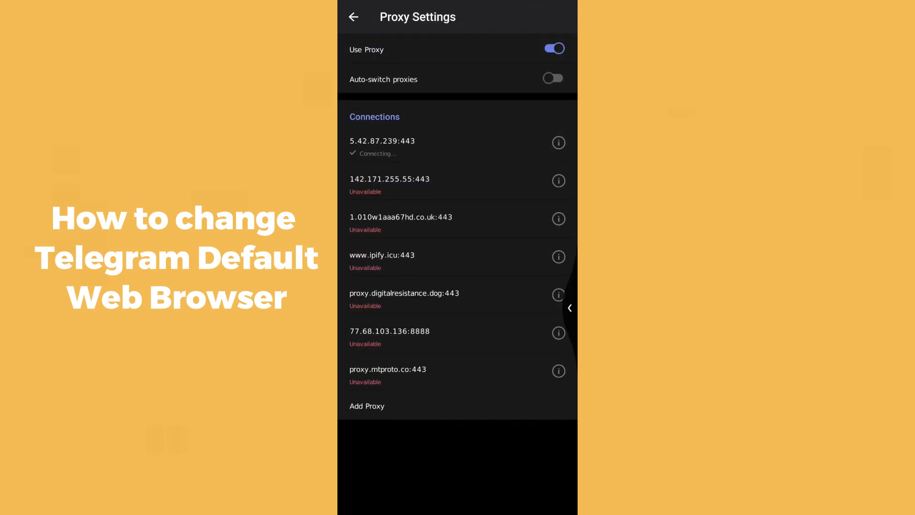
{"action": "left_click", "coordinate": [353, 16]}
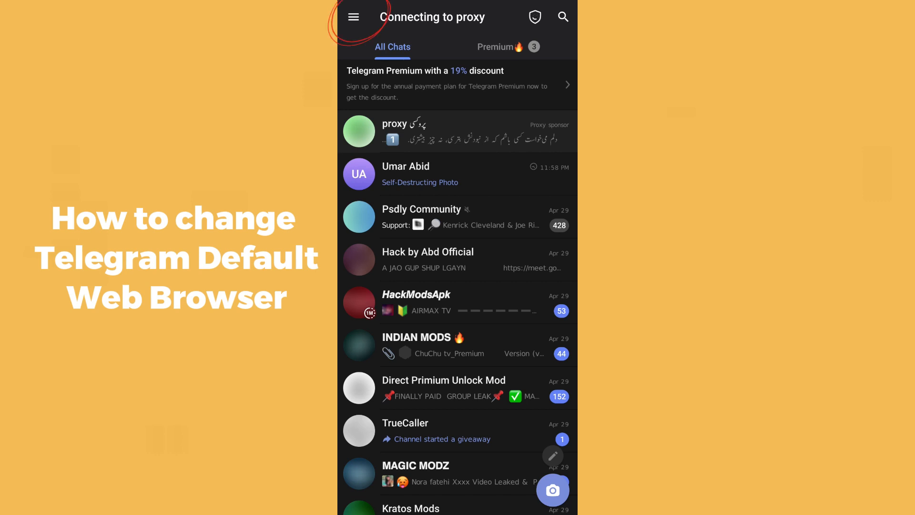
{"action": "left_click", "coordinate": [353, 16]}
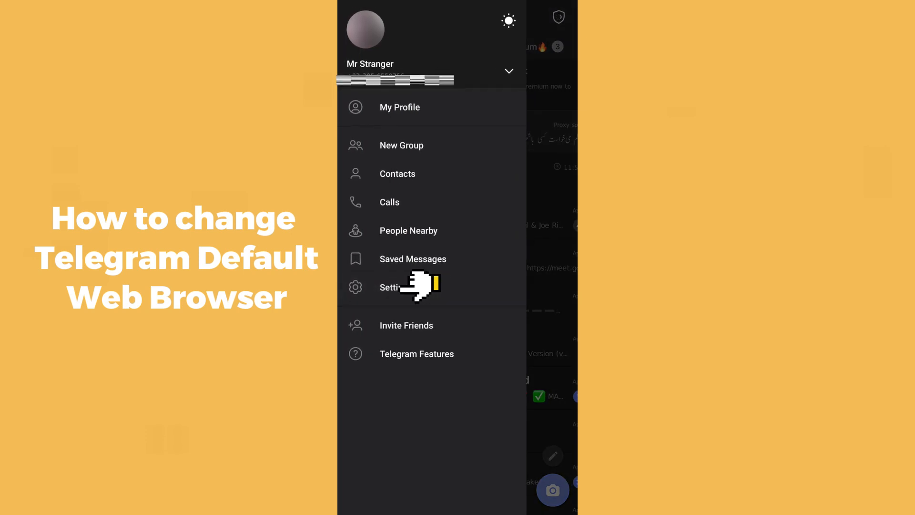
{"action": "left_click", "coordinate": [397, 286]}
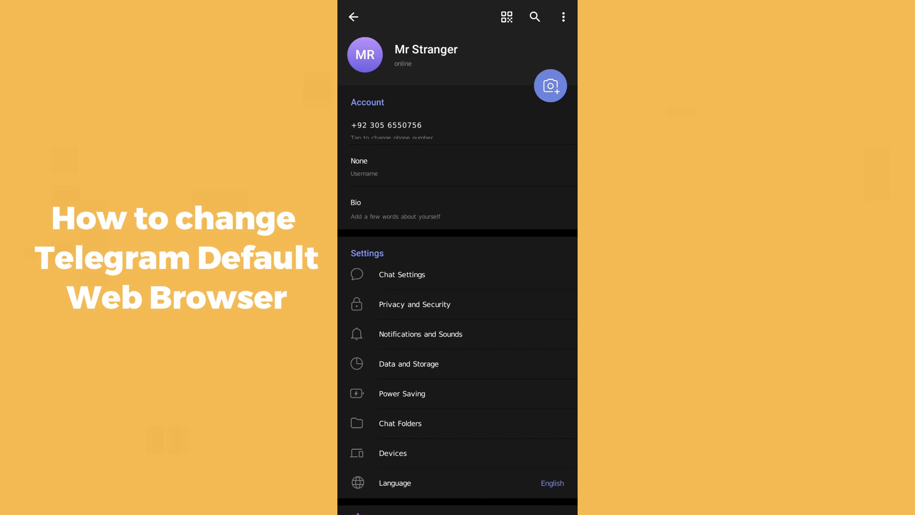
{"action": "scroll", "scroll_direction": "down", "scroll_amount": 3}
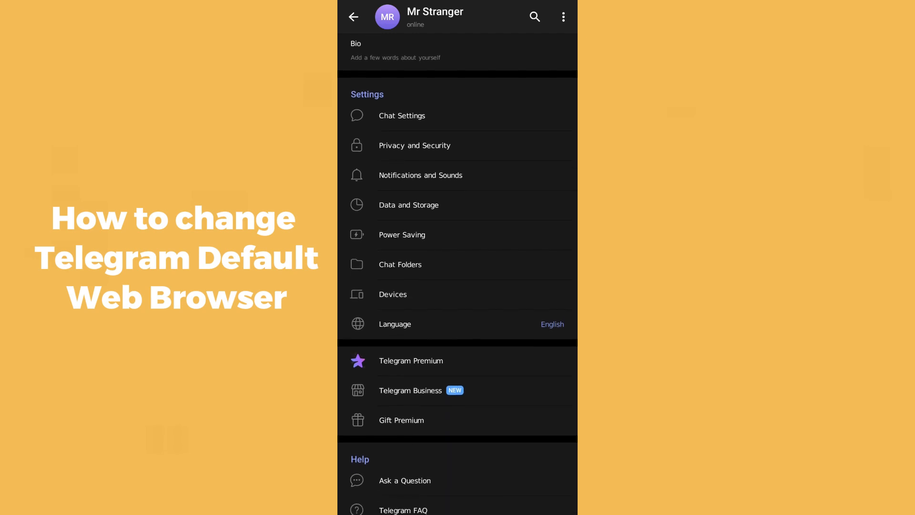
Enter Data and Storage and move down to the Proxy section where Open Links In appears.
{"action": "left_click", "coordinate": [409, 205]}
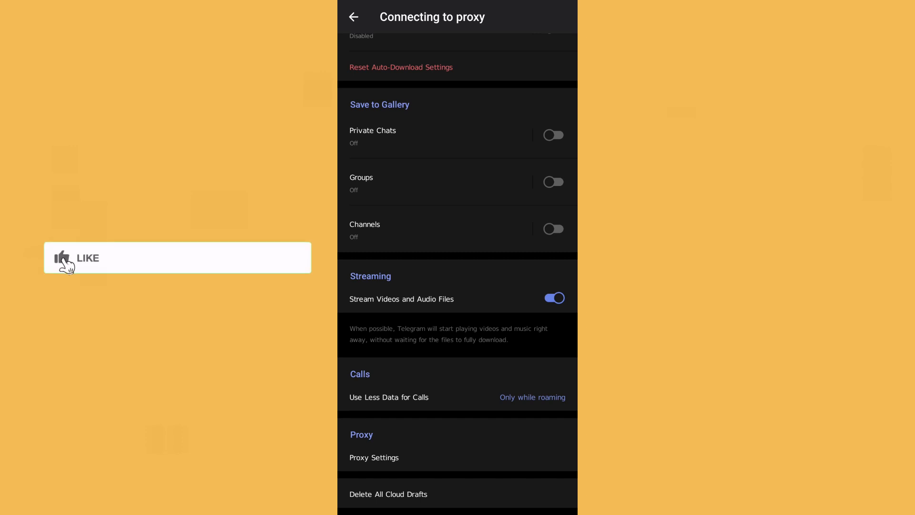
{"action": "left_click", "coordinate": [76, 257]}
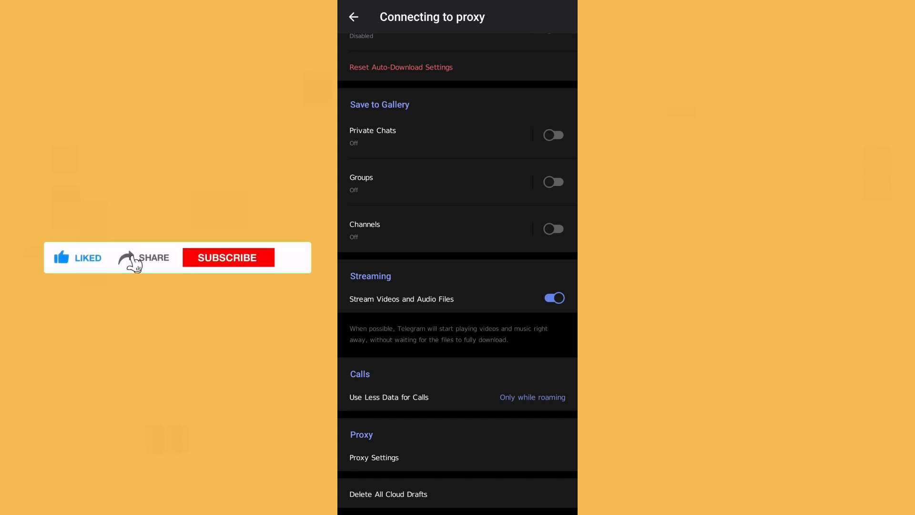
{"action": "left_click", "coordinate": [228, 257]}
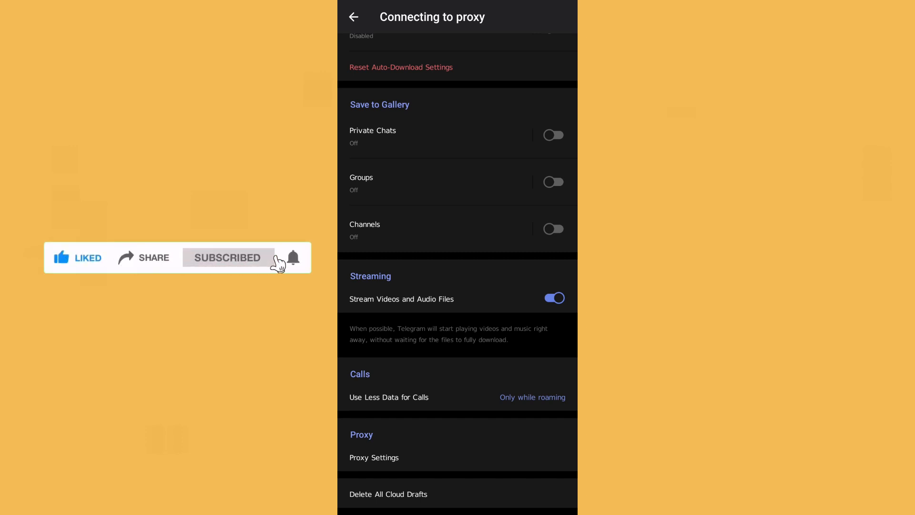
{"action": "left_click", "coordinate": [293, 258]}
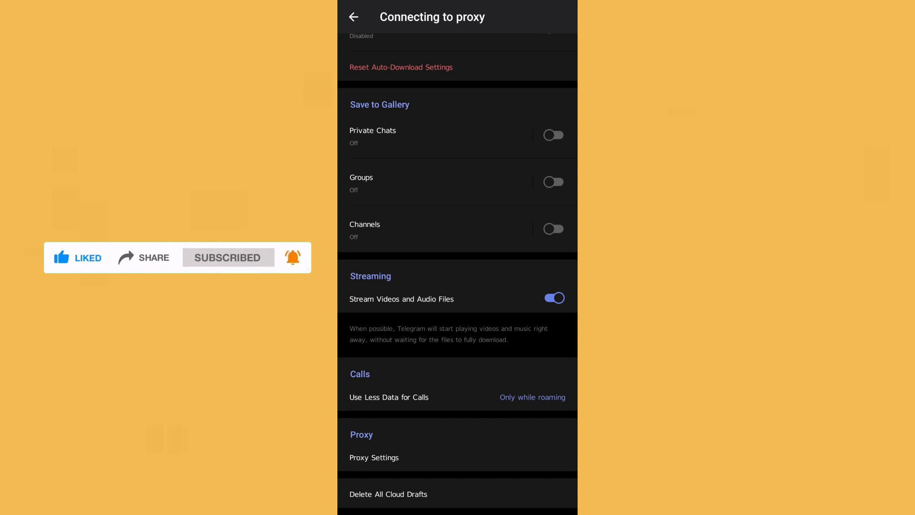